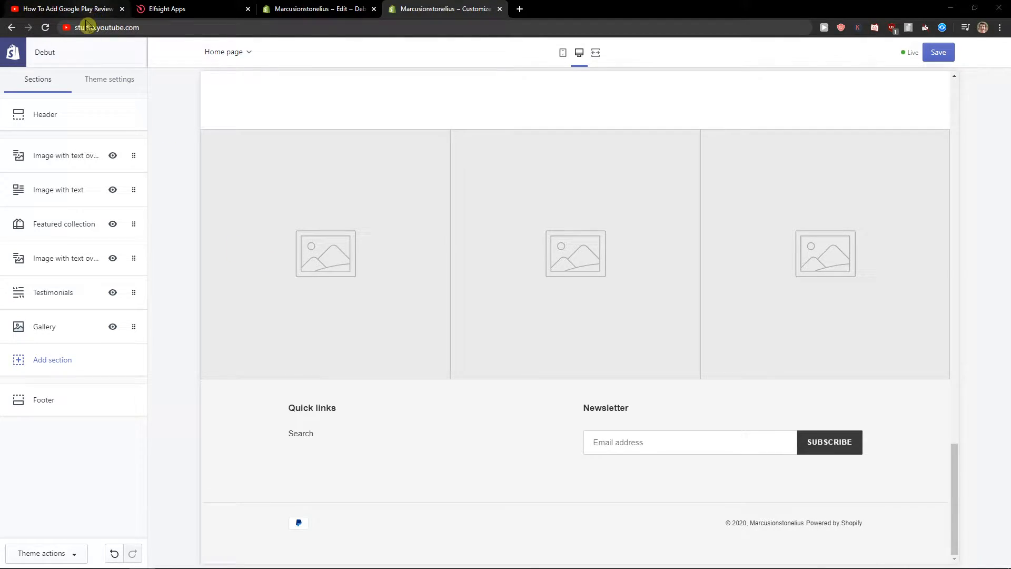
Step: Reach the Elfsight My applications page from the video-description link and sign in
{"action": "left_click", "coordinate": [69, 8]}
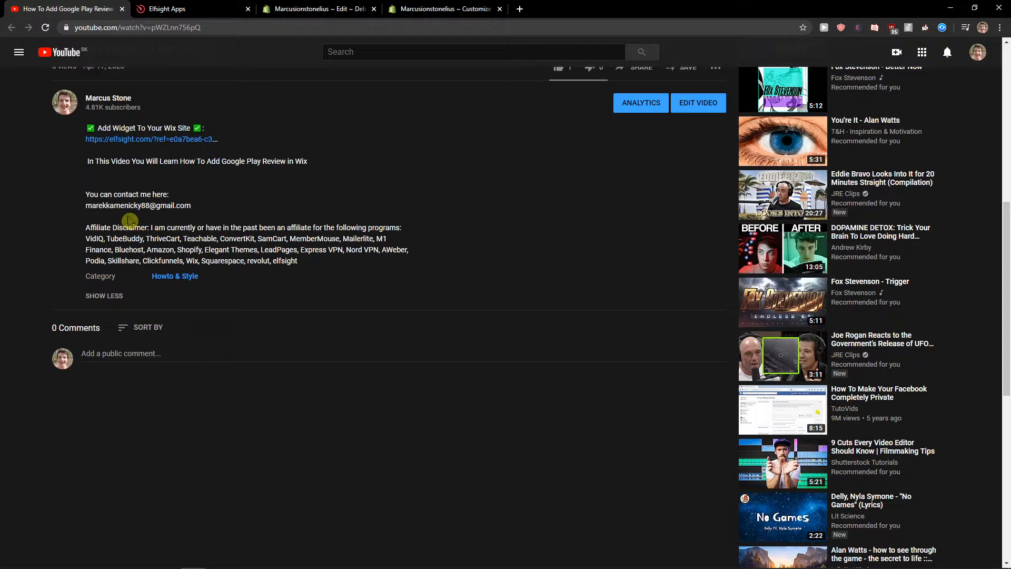
{"action": "left_click", "coordinate": [146, 139]}
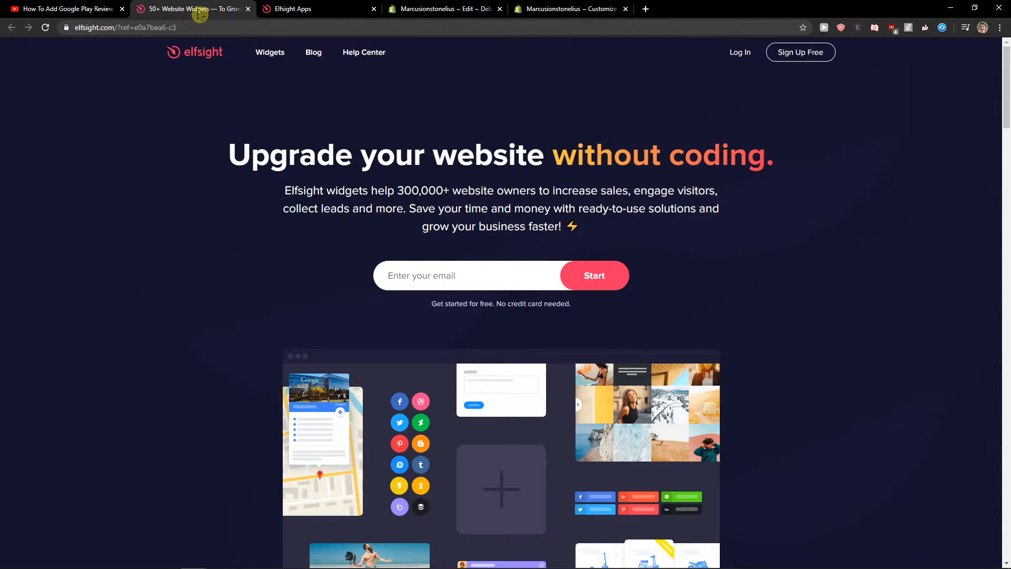
{"action": "mouse_move", "coordinate": [476, 9]}
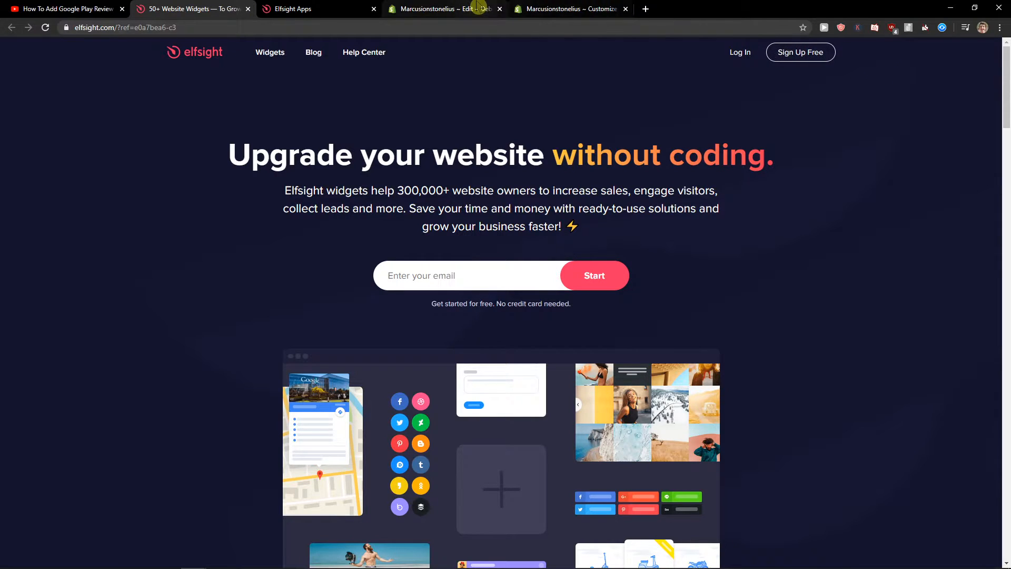
{"action": "left_click", "coordinate": [801, 51]}
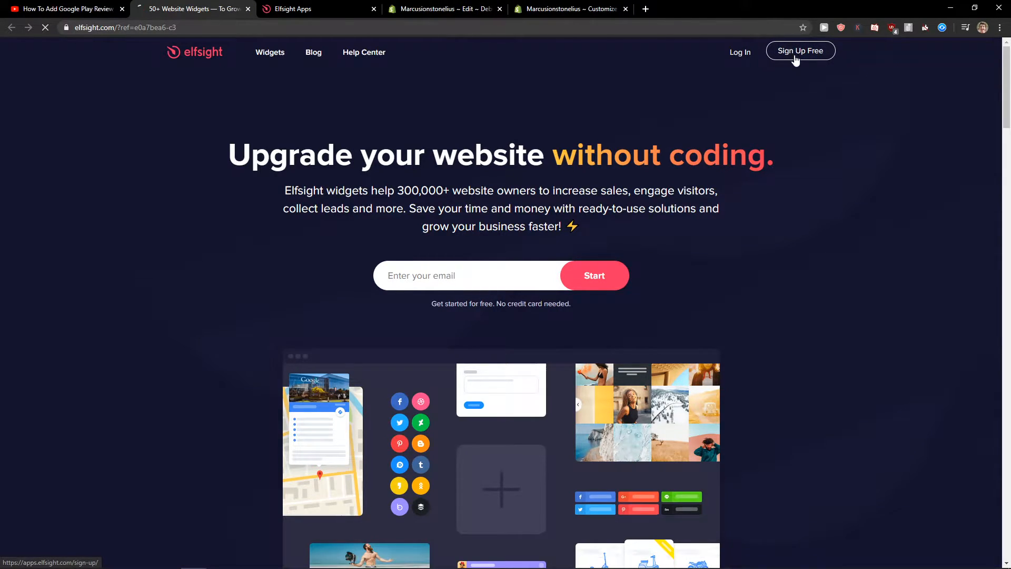
{"action": "left_click", "coordinate": [801, 50]}
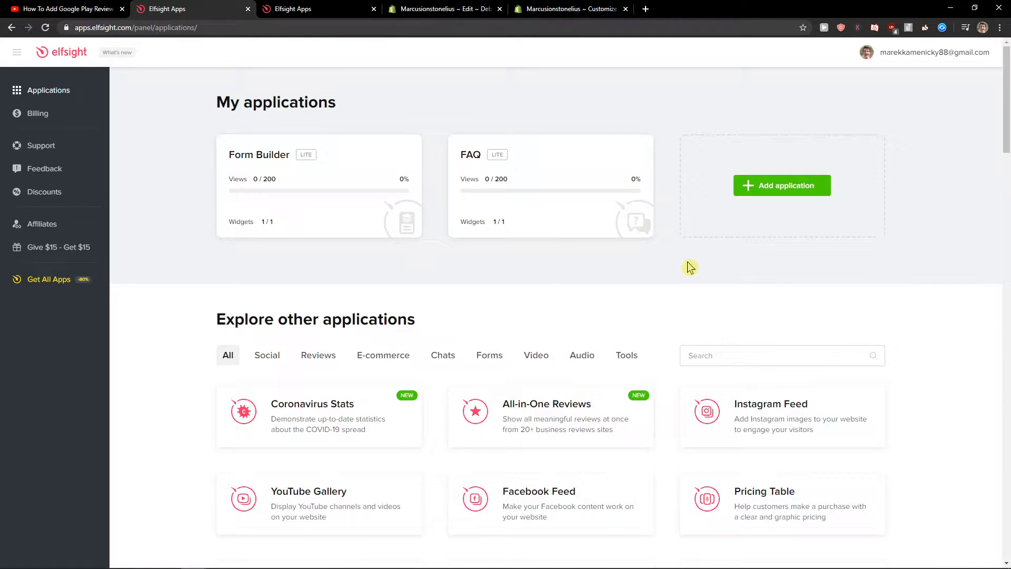
Step: Search apps for 'photo', preview Product Seller, Photo Shoots and Traveler, and choose Traveler
{"action": "type", "text": "photo"}
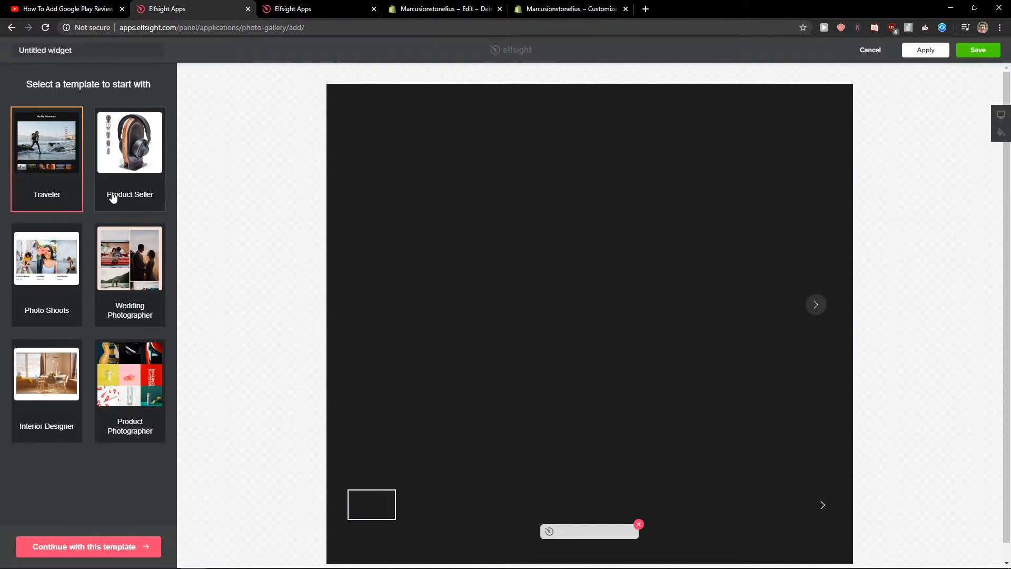
{"action": "left_click", "coordinate": [46, 274]}
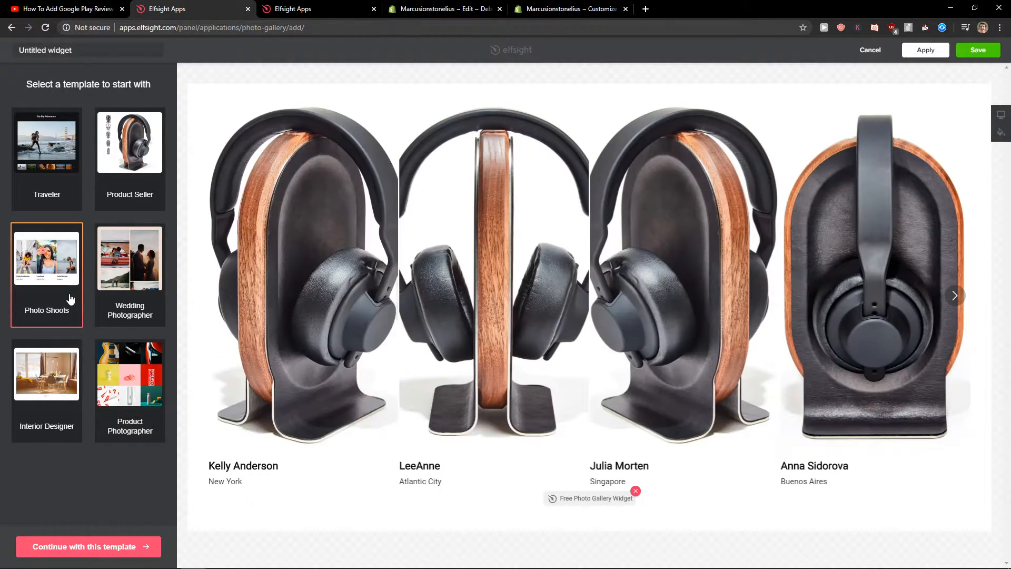
{"action": "left_click", "coordinate": [46, 153]}
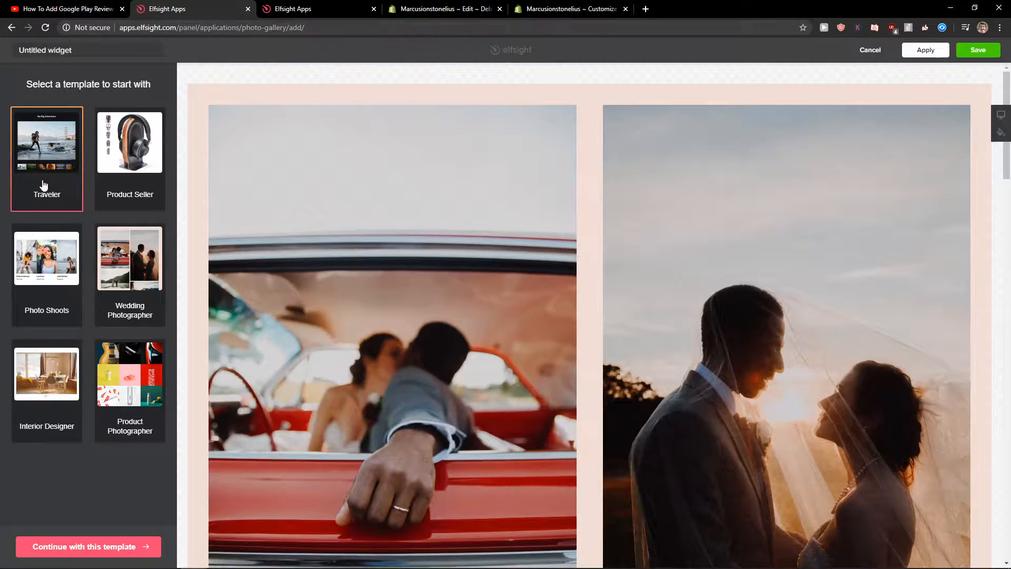
{"action": "left_click", "coordinate": [130, 142]}
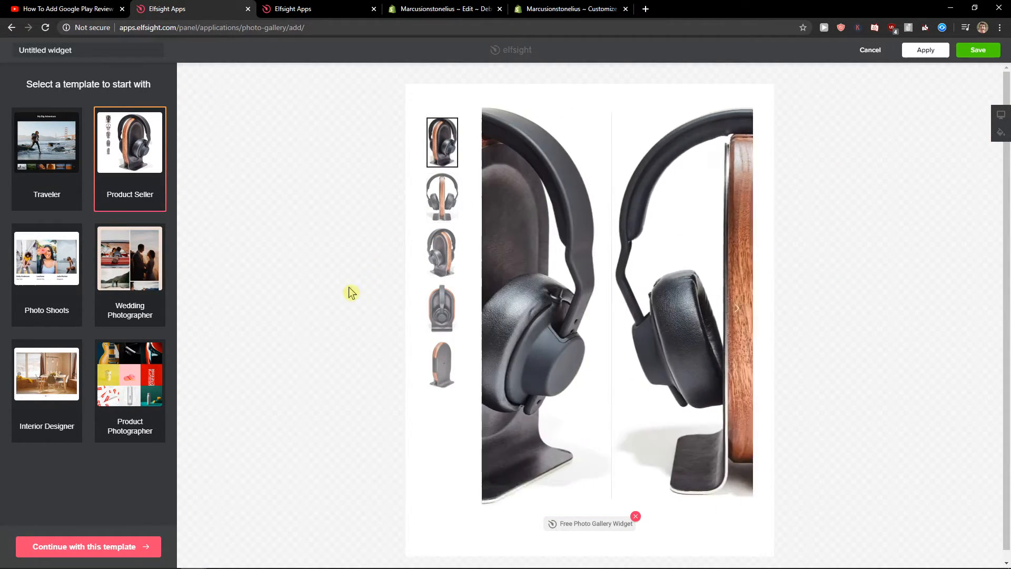
{"action": "left_click", "coordinate": [46, 141]}
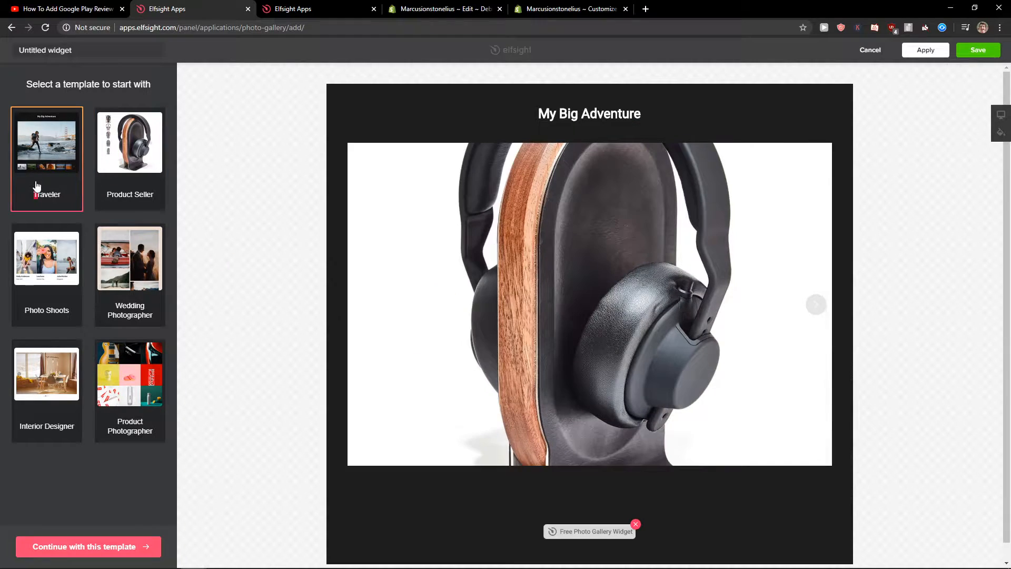
Step: Continue with the Traveler template, review the first image entry and return to the image list
{"action": "left_click", "coordinate": [88, 547]}
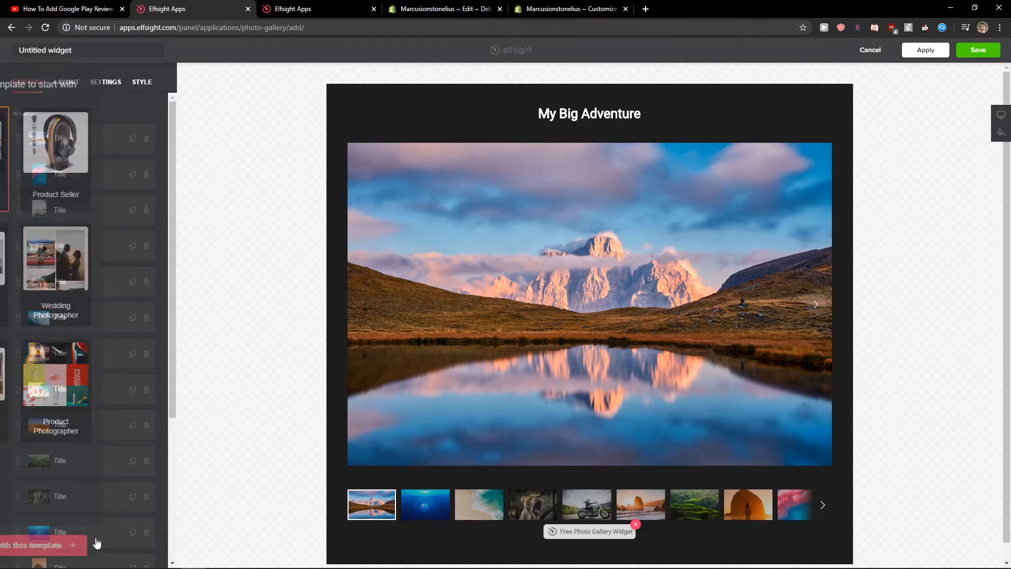
{"action": "left_click", "coordinate": [27, 82]}
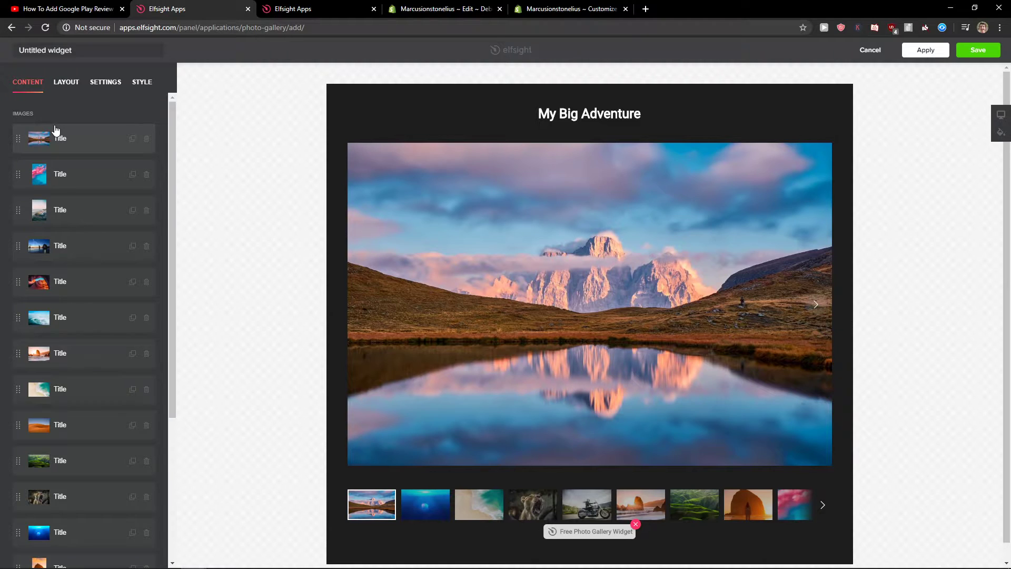
{"action": "left_click", "coordinate": [83, 138]}
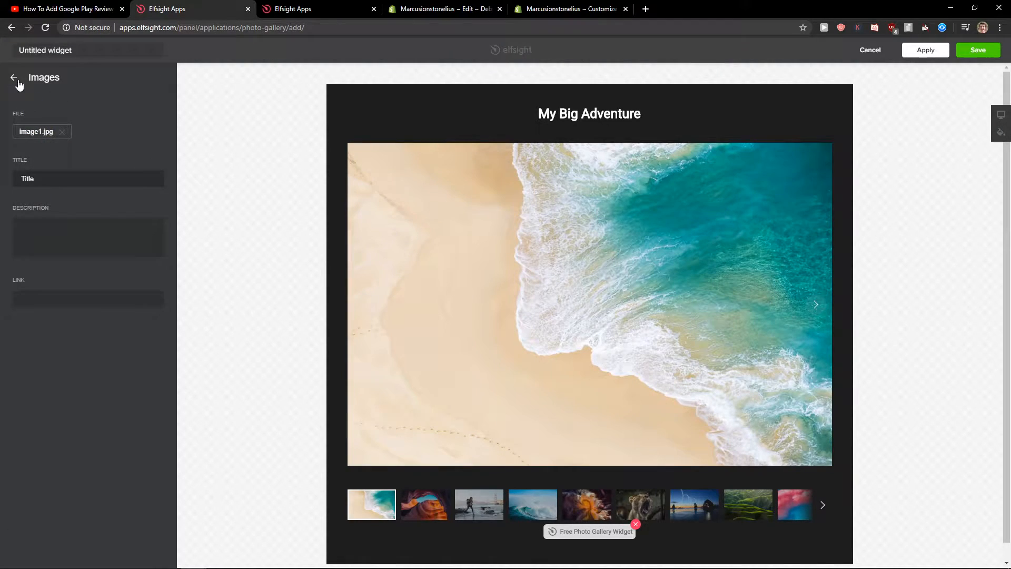
{"action": "left_click", "coordinate": [13, 78]}
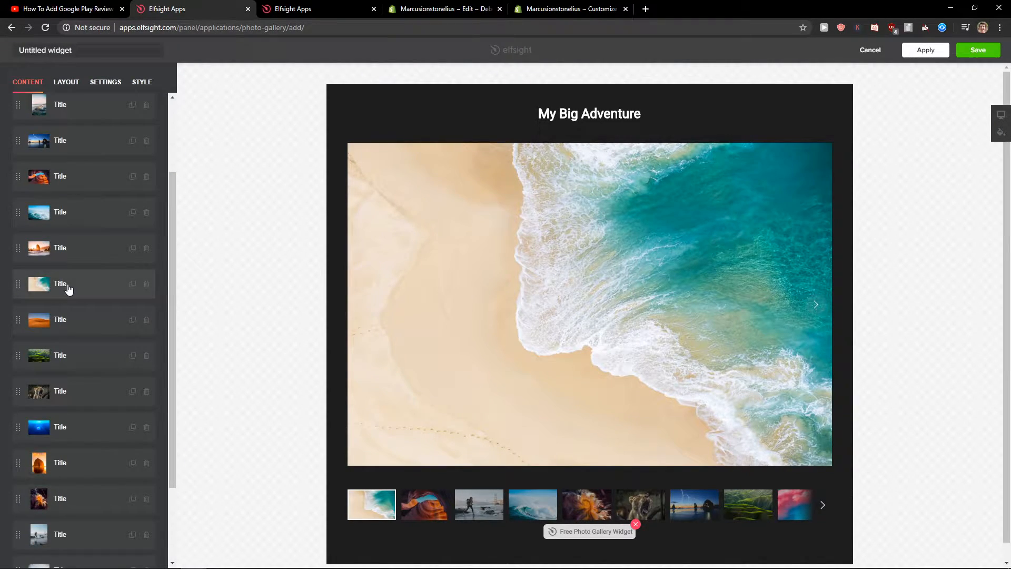
{"action": "left_click", "coordinate": [59, 283]}
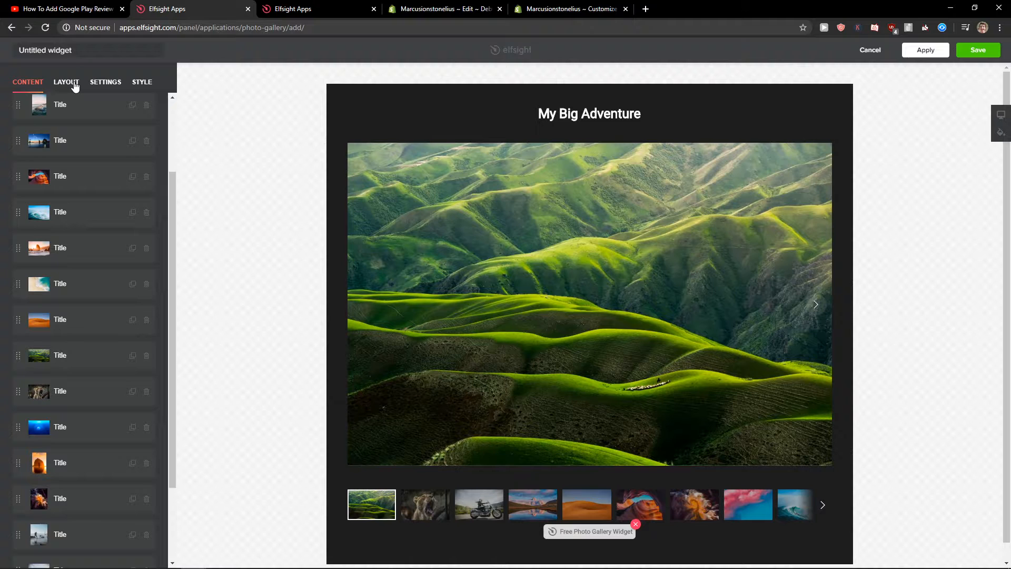
{"action": "left_click", "coordinate": [65, 83]}
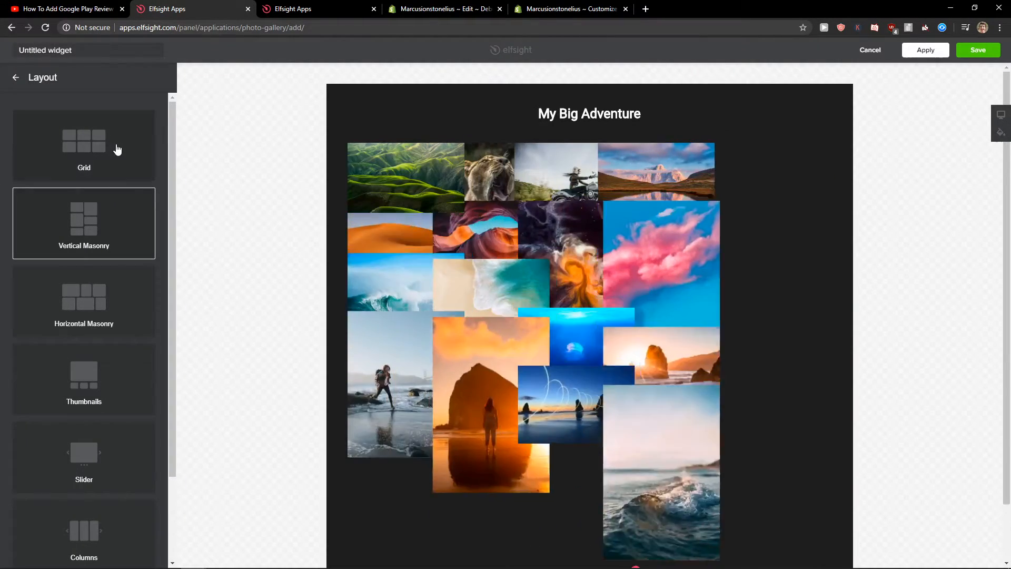
Step: Switch the gallery to the Columns layout with a white rgb(255,255,255) background and save it
{"action": "left_click", "coordinate": [89, 301]}
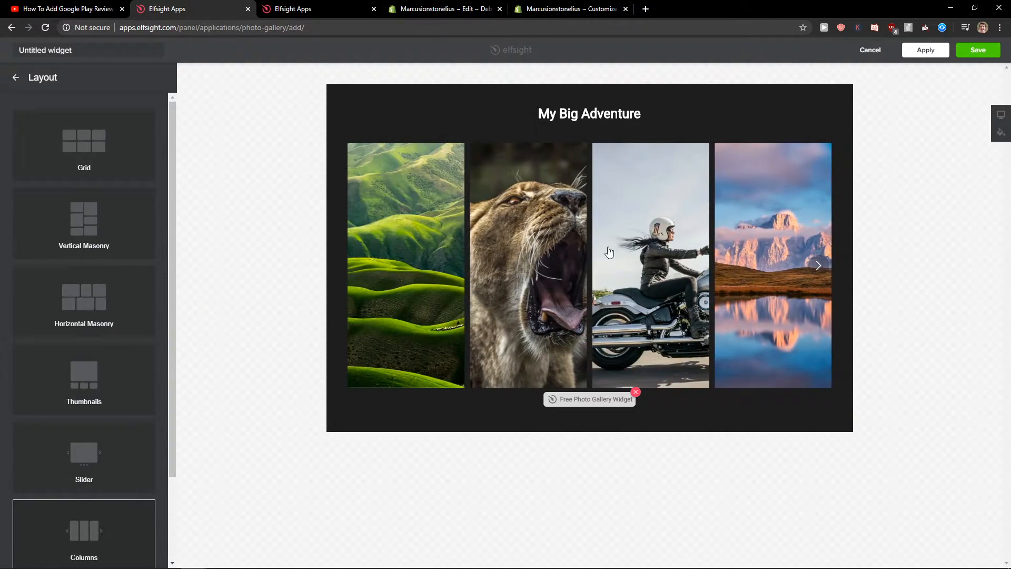
{"action": "left_click", "coordinate": [84, 533]}
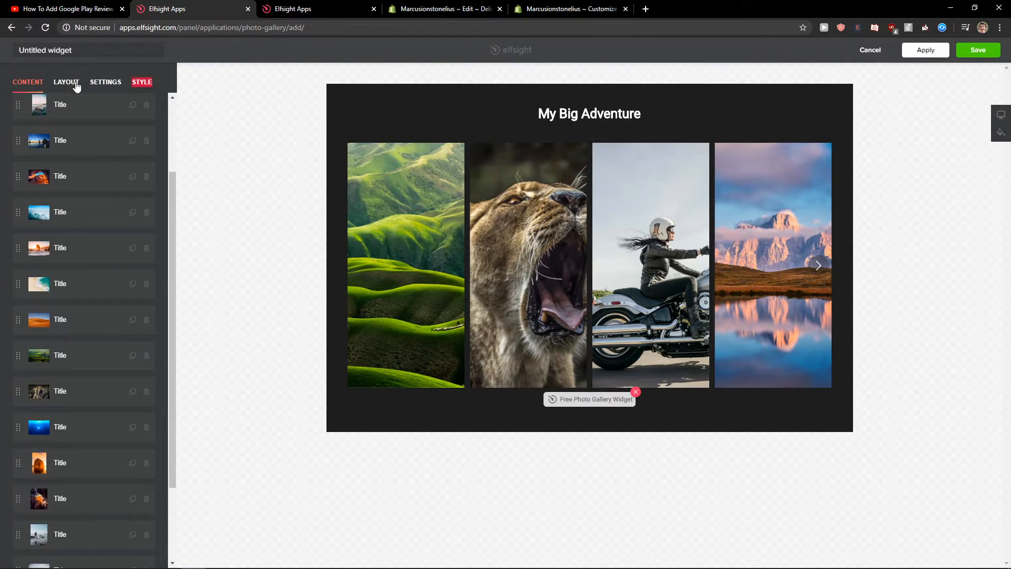
{"action": "left_click", "coordinate": [105, 82]}
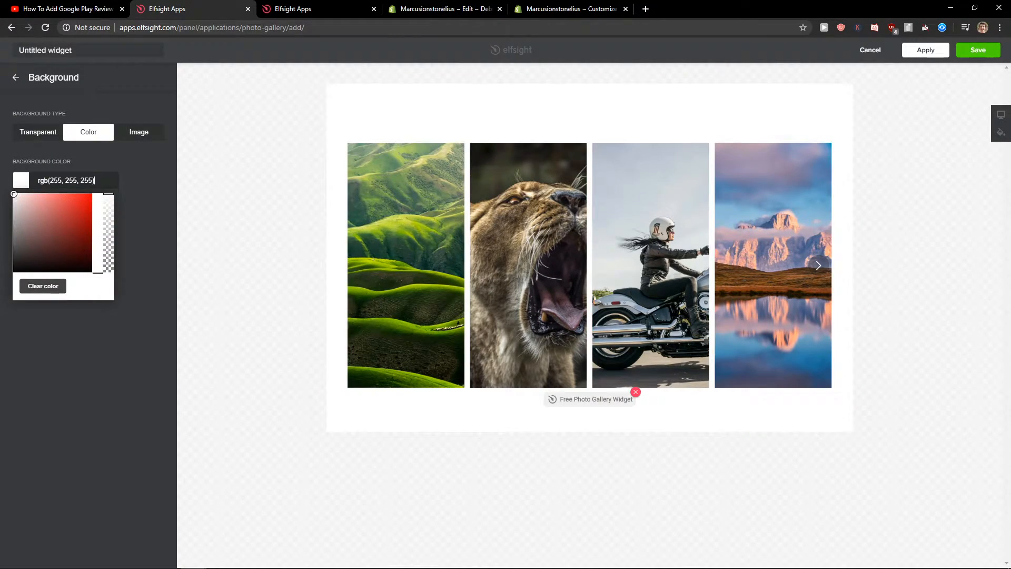
{"action": "left_click", "coordinate": [978, 49]}
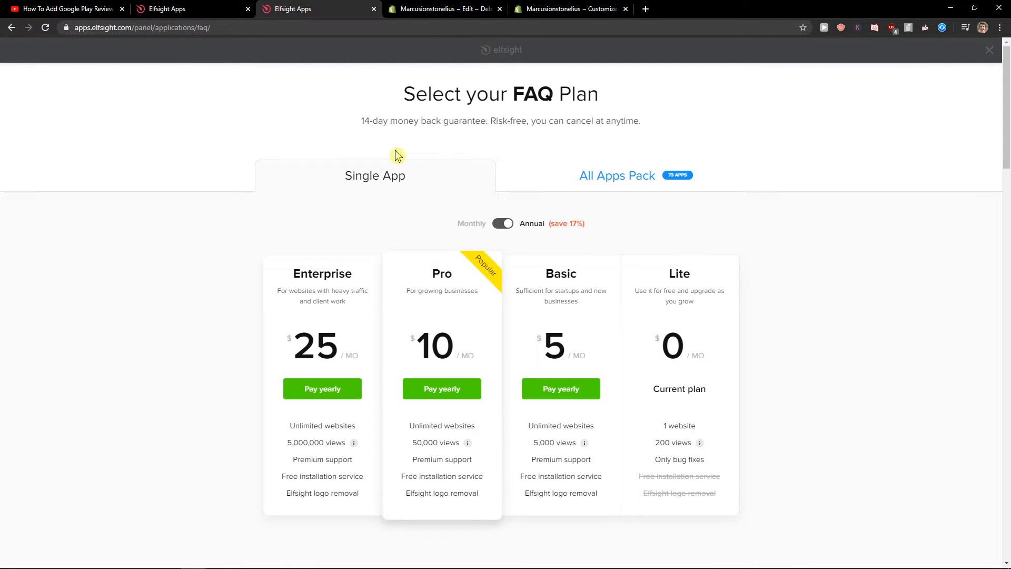
{"action": "mouse_move", "coordinate": [729, 303]}
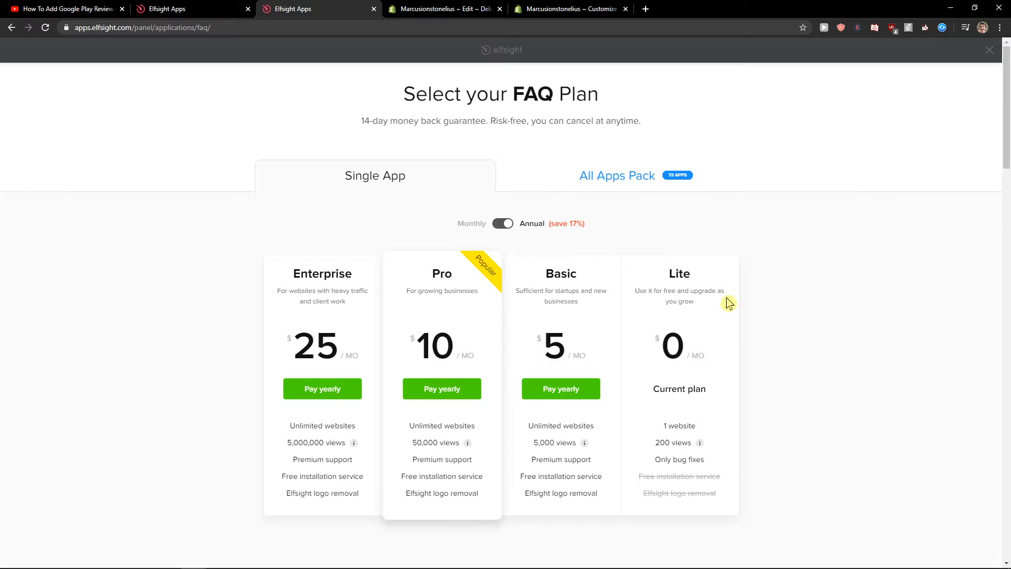
{"action": "mouse_move", "coordinate": [521, 295]}
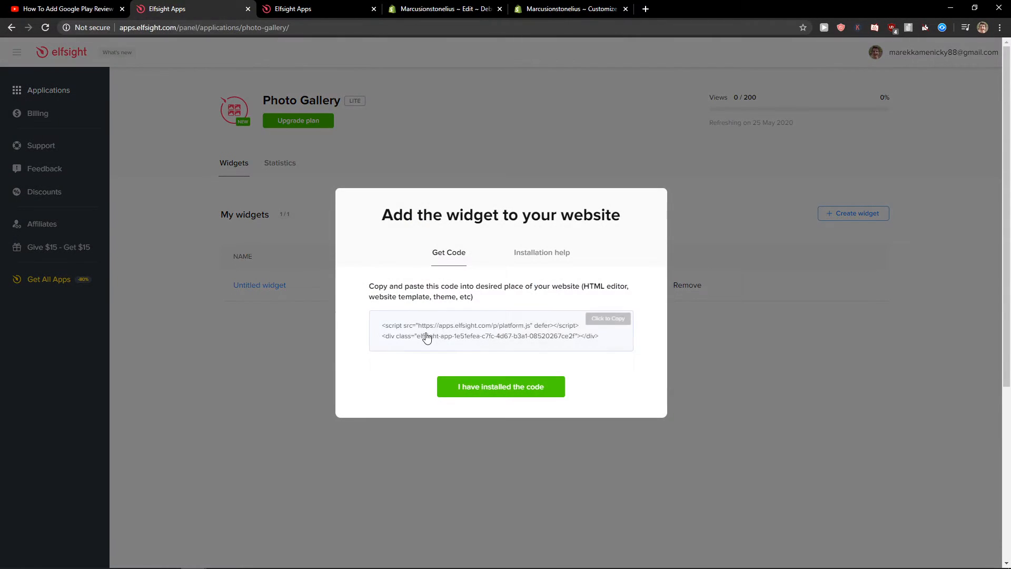
Step: Copy the widget embed code and move over to the Shopify Customize tab
{"action": "left_click", "coordinate": [563, 10]}
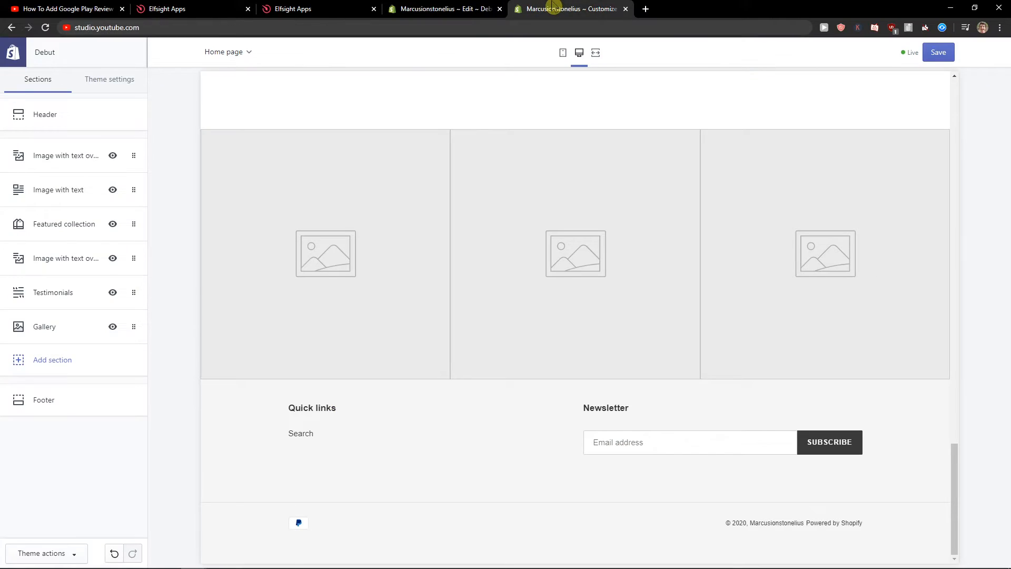
Step: Add a Custom content section with a single Custom HTML block holding the Elfsight embed code
{"action": "left_click", "coordinate": [52, 360]}
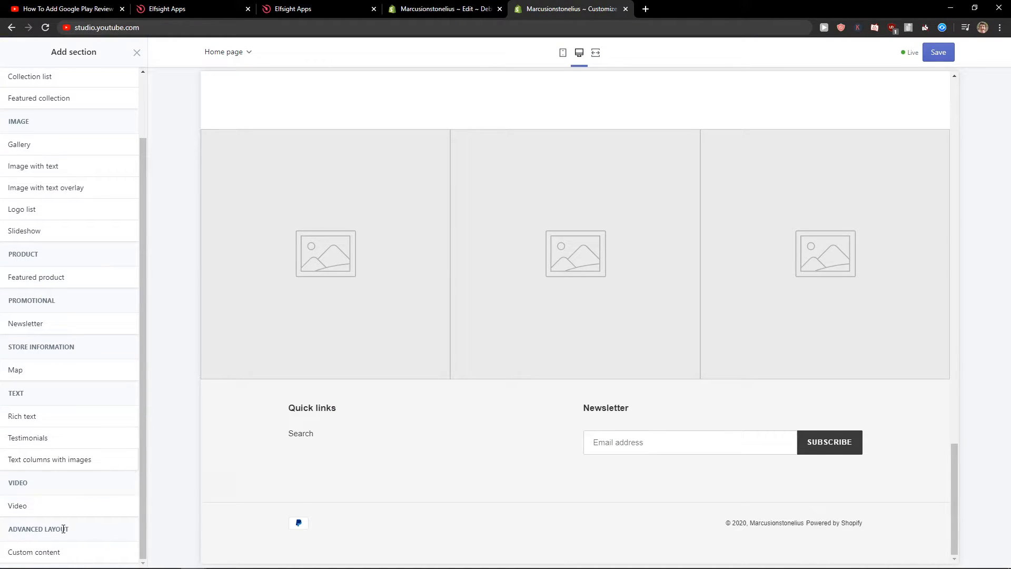
{"action": "left_click", "coordinate": [27, 552]}
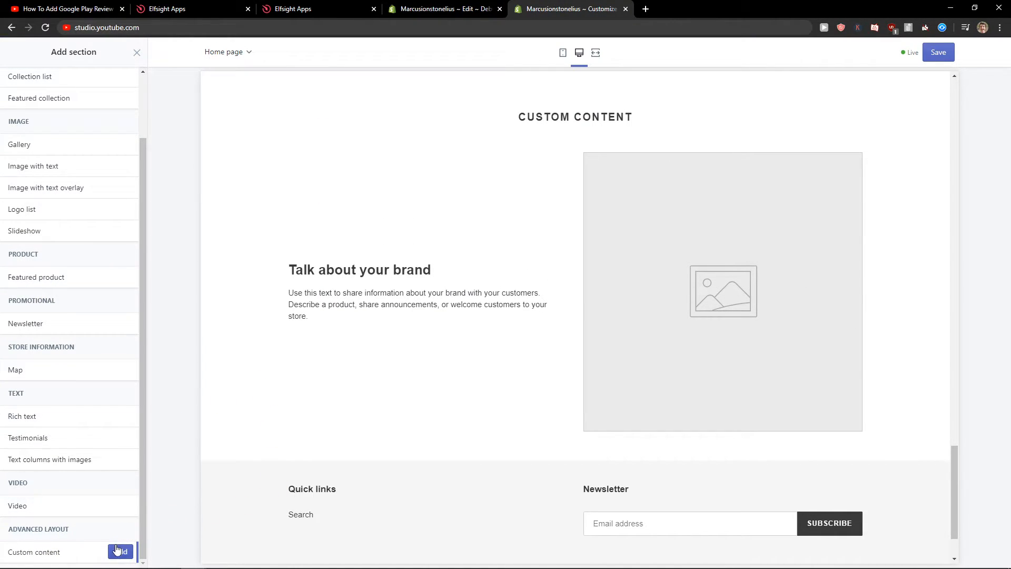
{"action": "left_click", "coordinate": [118, 552]}
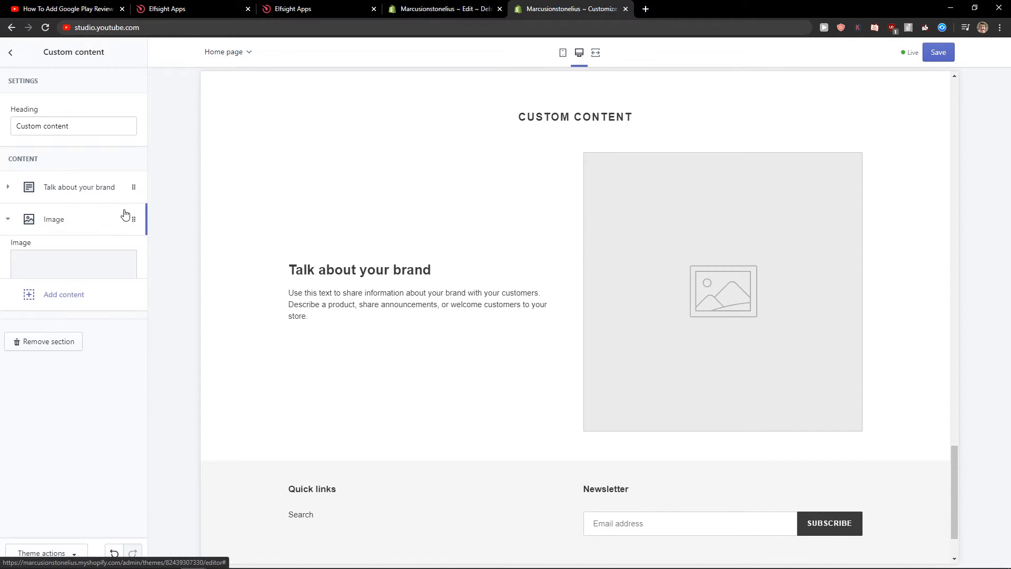
{"action": "left_click", "coordinate": [79, 187]}
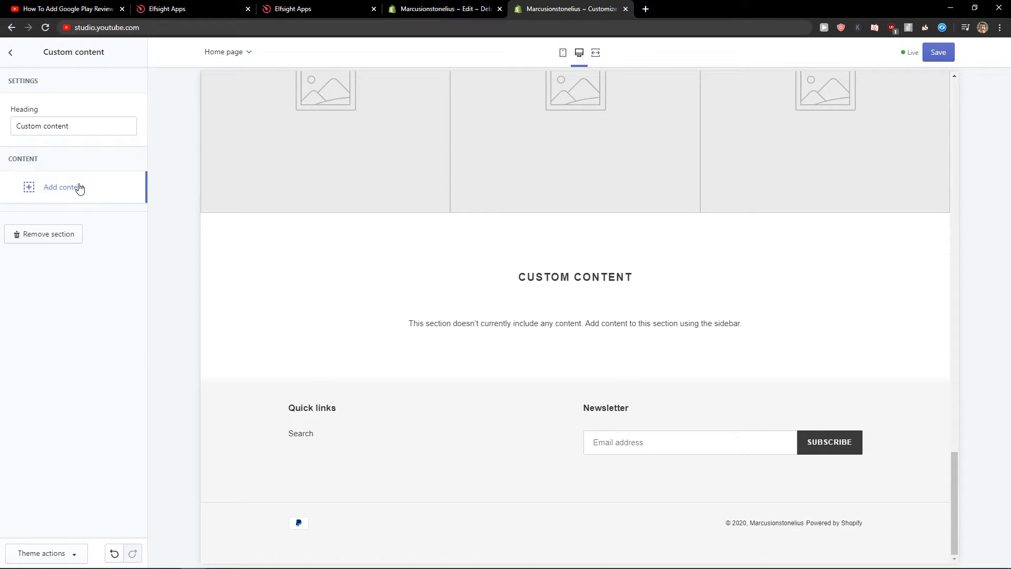
{"action": "left_click", "coordinate": [61, 188]}
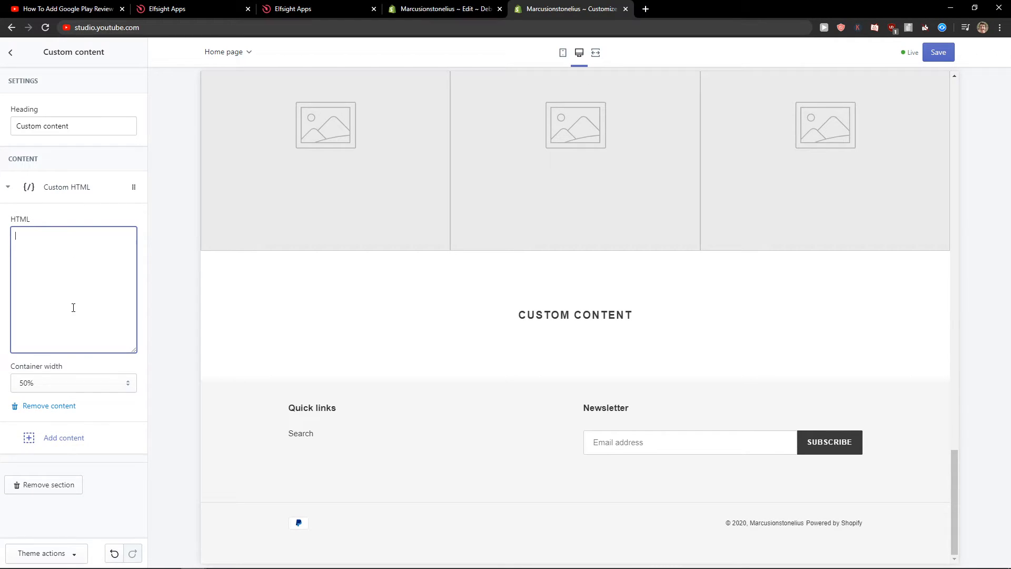
{"action": "type", "text": "<script src=\"https://apps.elfsight.com/p/platform.js\" defer></script><div class=\"elfsight-app-1e51efea-c7fc-4d67-b3a1-08520267ce2f\"></div>"}
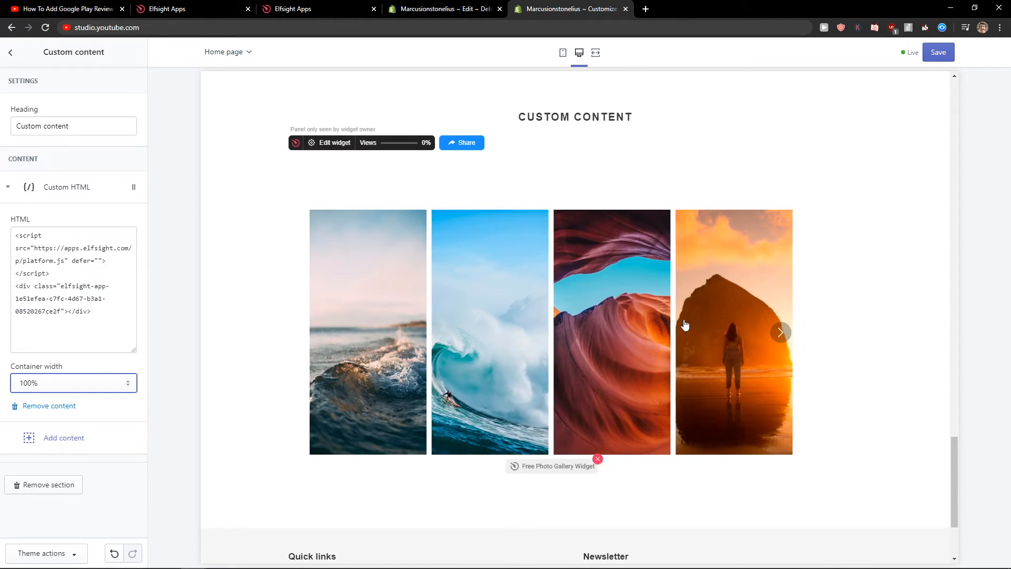
Step: Page through several photo sets with the gallery's next arrow in the Shopify preview
{"action": "left_click", "coordinate": [781, 332]}
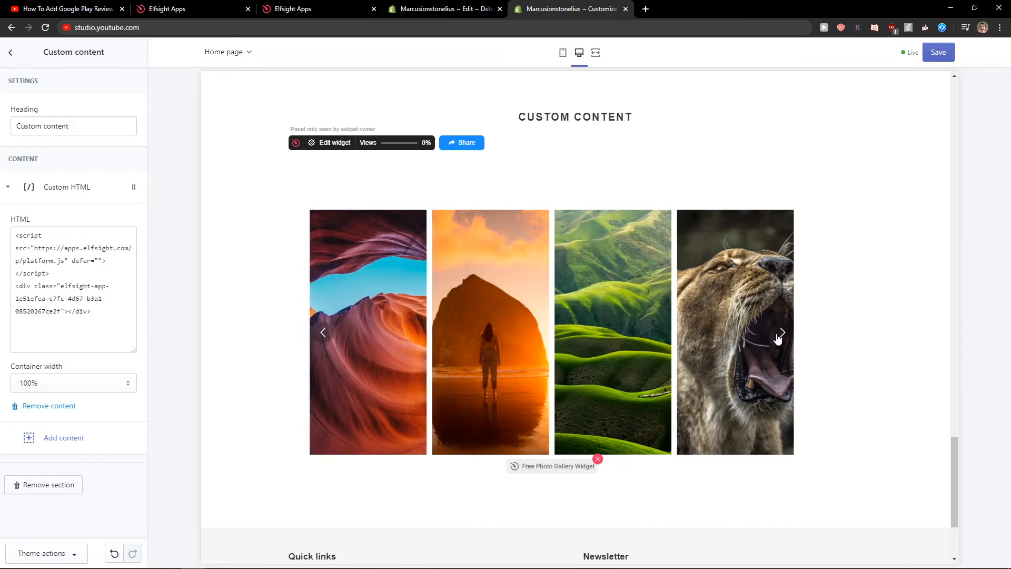
{"action": "left_click", "coordinate": [780, 332]}
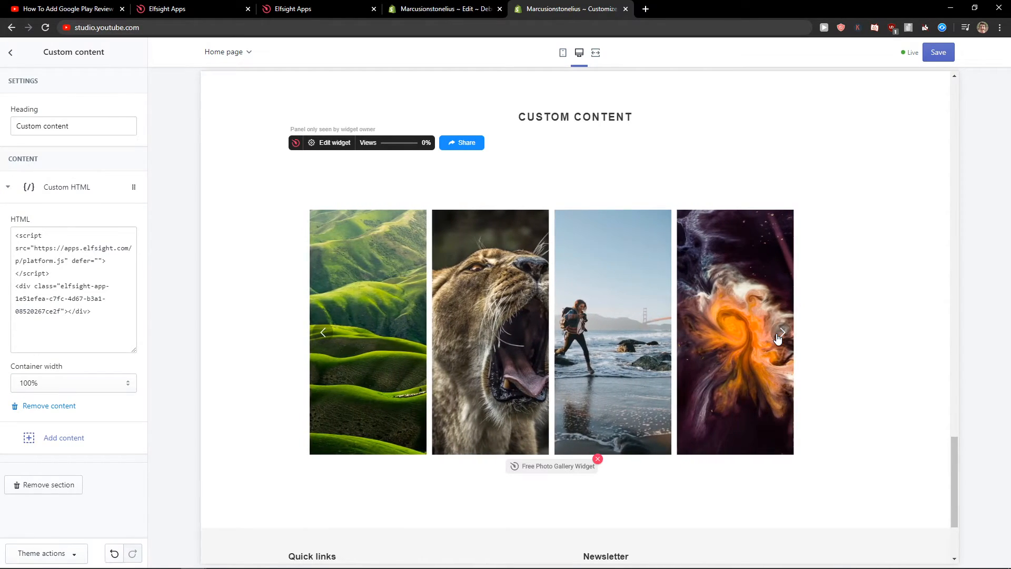
{"action": "left_click", "coordinate": [781, 332]}
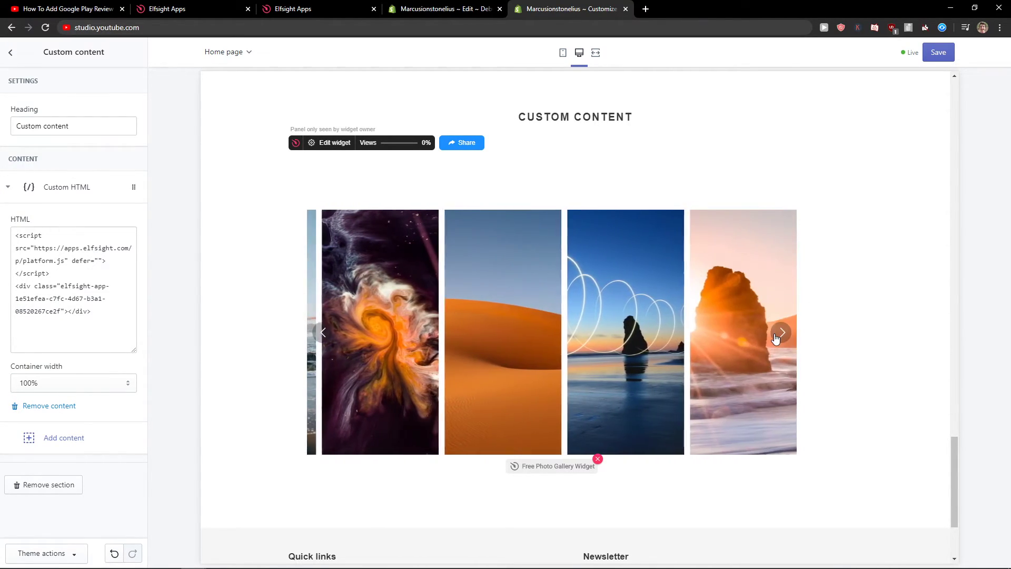
{"action": "left_click", "coordinate": [782, 332]}
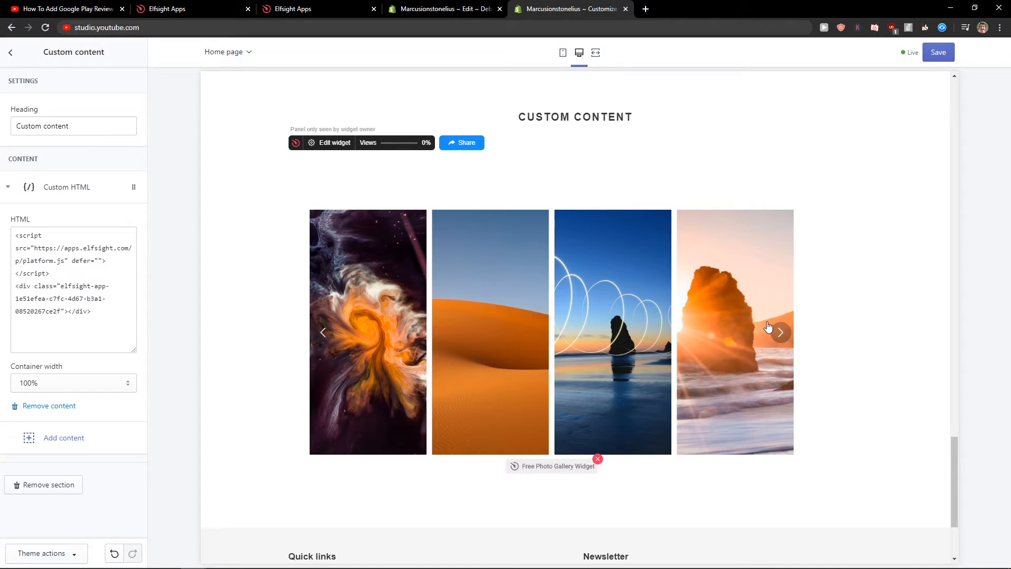
{"action": "mouse_move", "coordinate": [767, 316]}
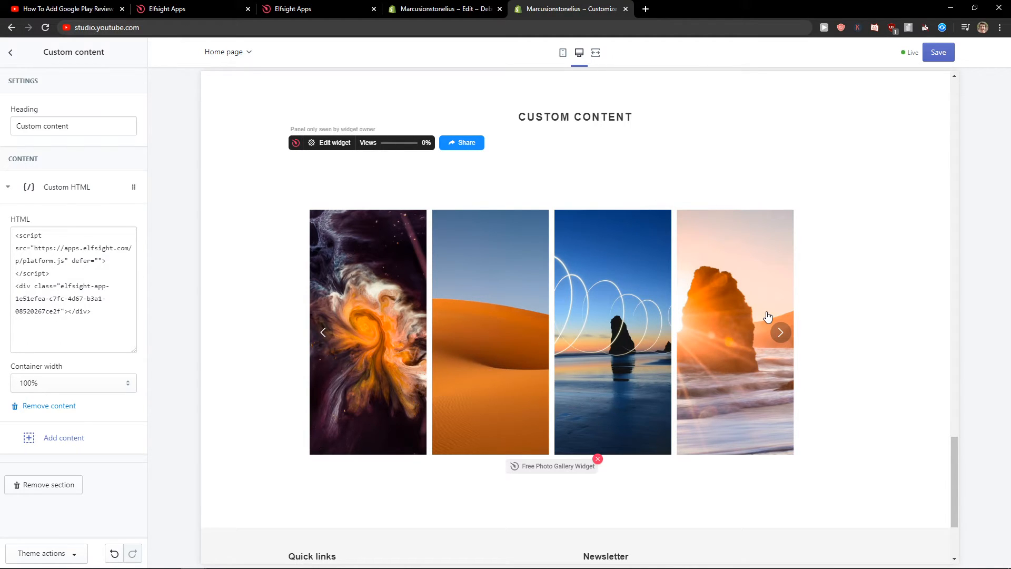
{"action": "left_click", "coordinate": [299, 8]}
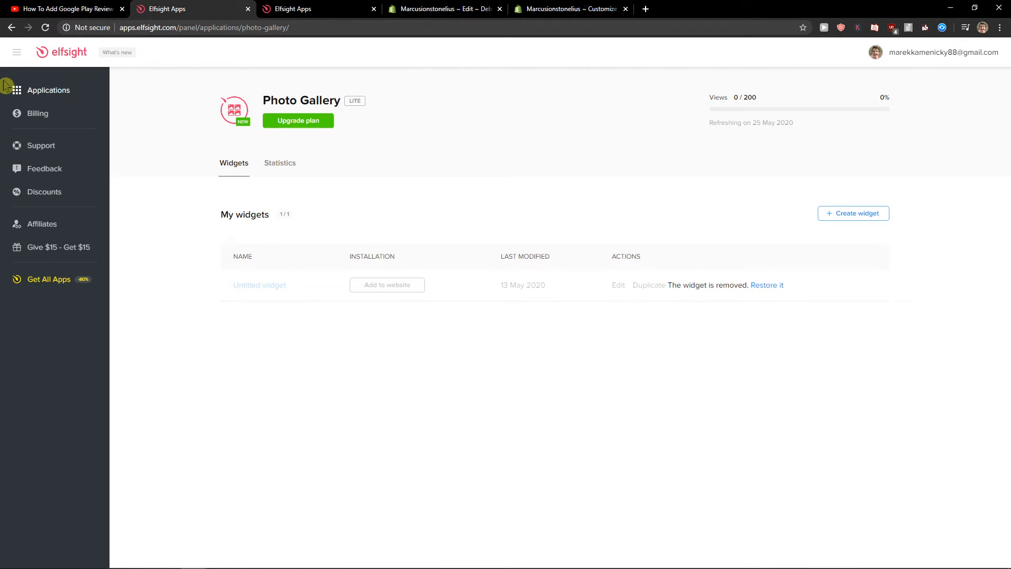
Step: Browse the Applications overview down through the review widgets catalogue
{"action": "left_click", "coordinate": [49, 90]}
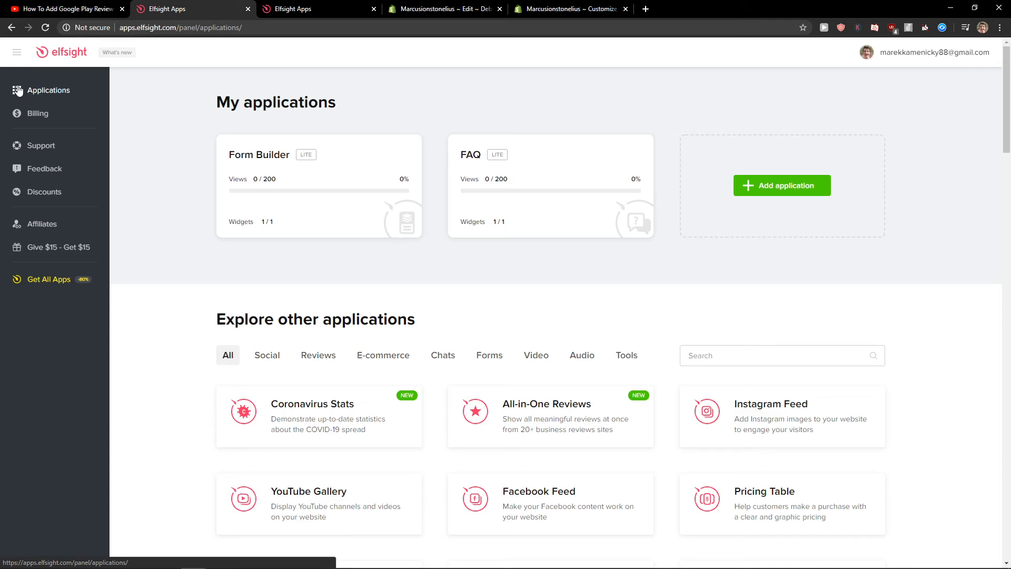
{"action": "scroll", "scroll_direction": "down", "scroll_amount": 3}
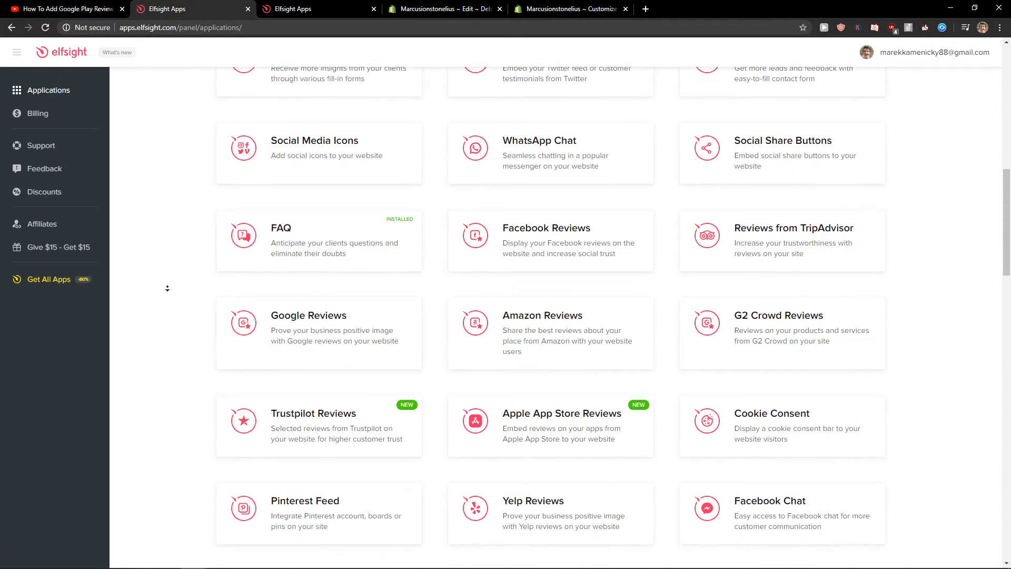
{"action": "scroll", "scroll_direction": "down", "scroll_amount": 3}
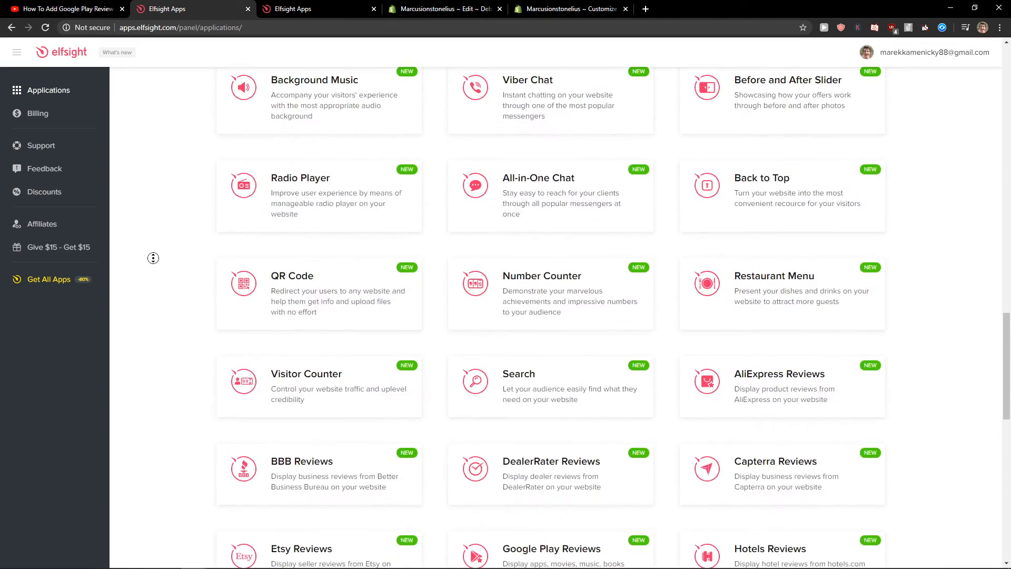
{"action": "scroll", "scroll_direction": "down", "scroll_amount": 3}
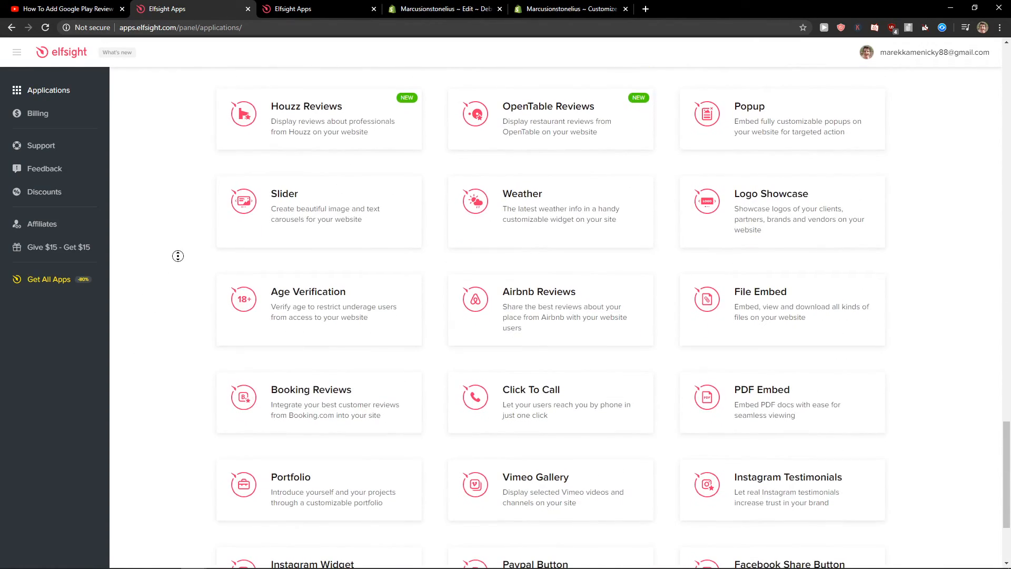
{"action": "scroll", "scroll_direction": "down", "scroll_amount": 3}
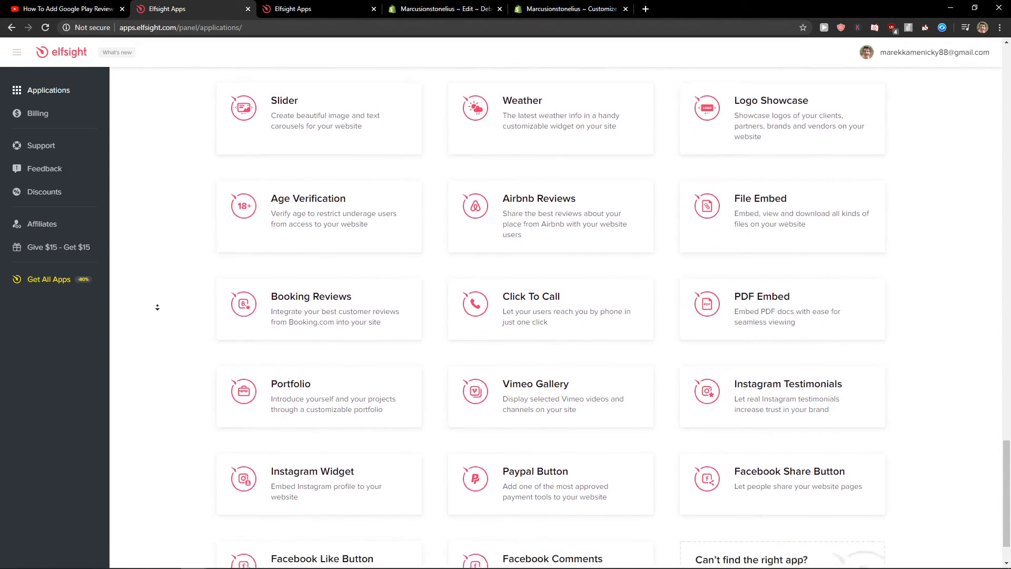
{"action": "scroll", "scroll_direction": "down", "scroll_amount": 3}
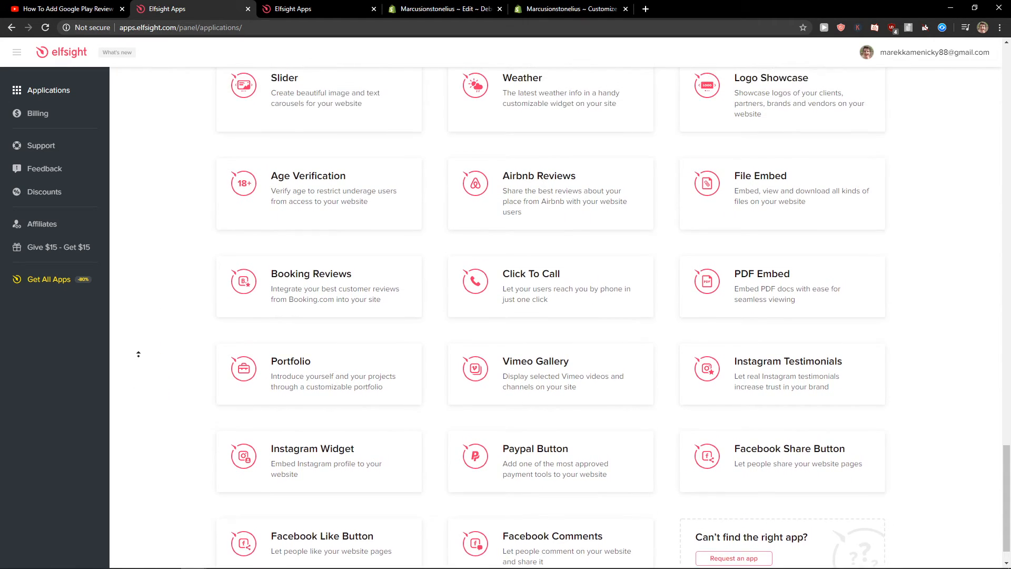
{"action": "scroll", "scroll_direction": "up", "scroll_amount": 3}
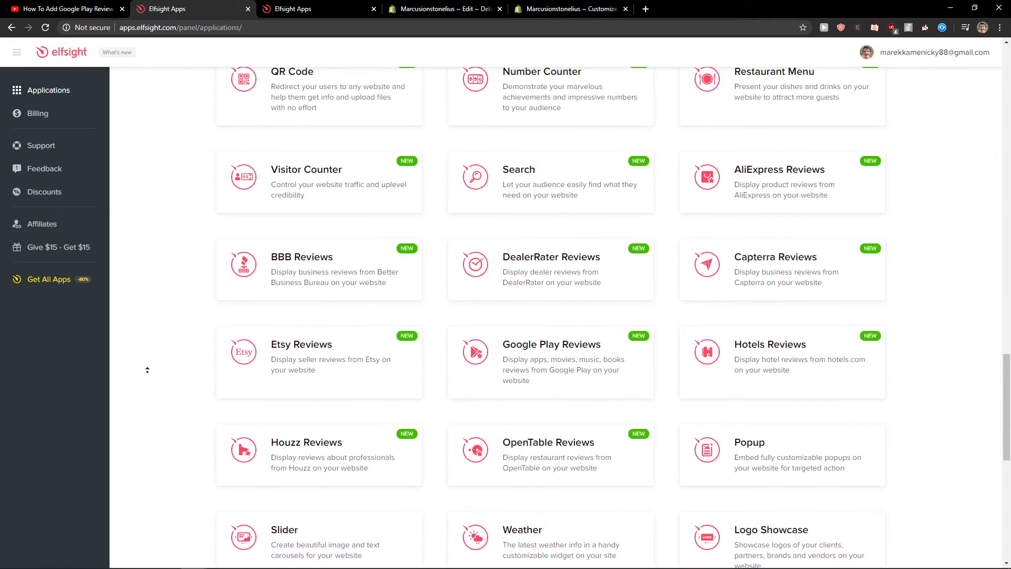